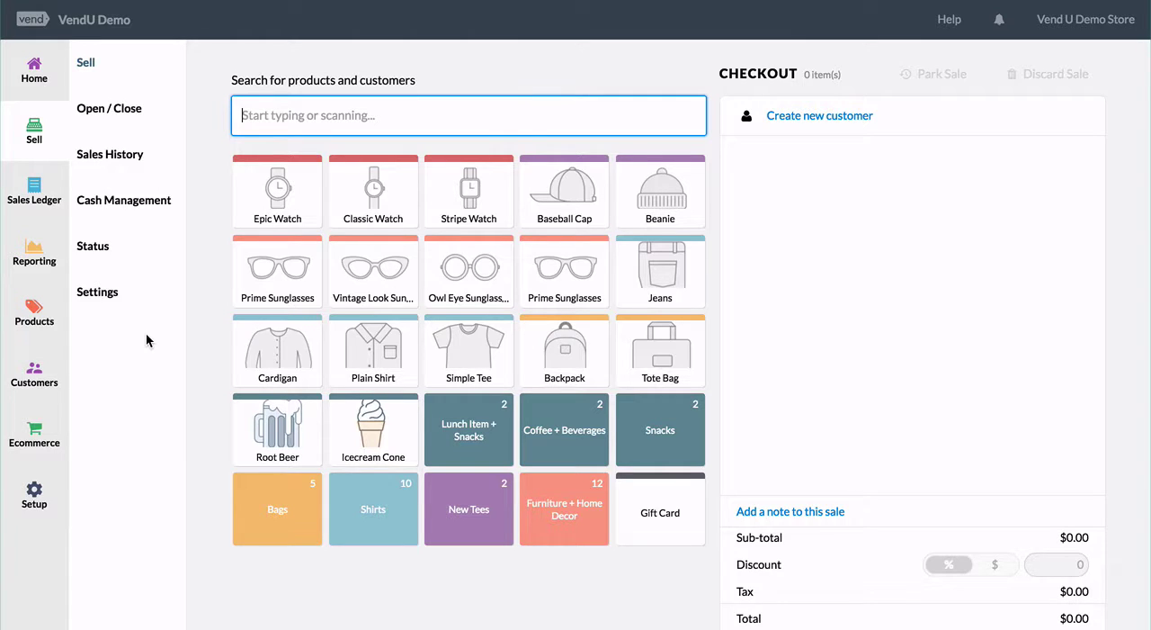
click(468, 351)
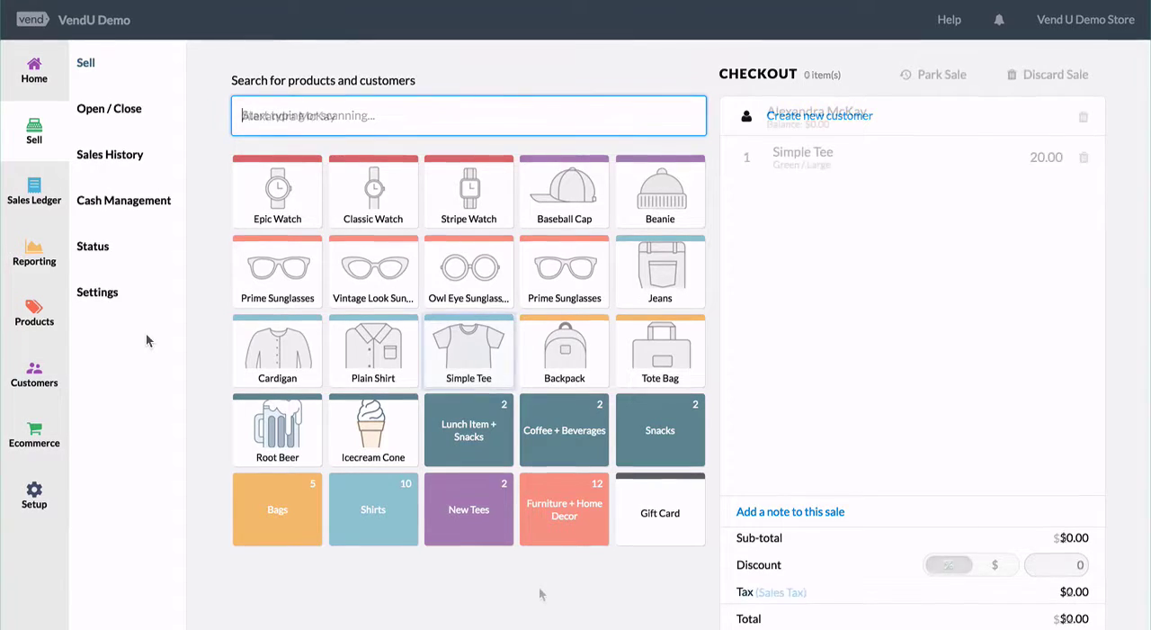
text(Alexandra McKay)
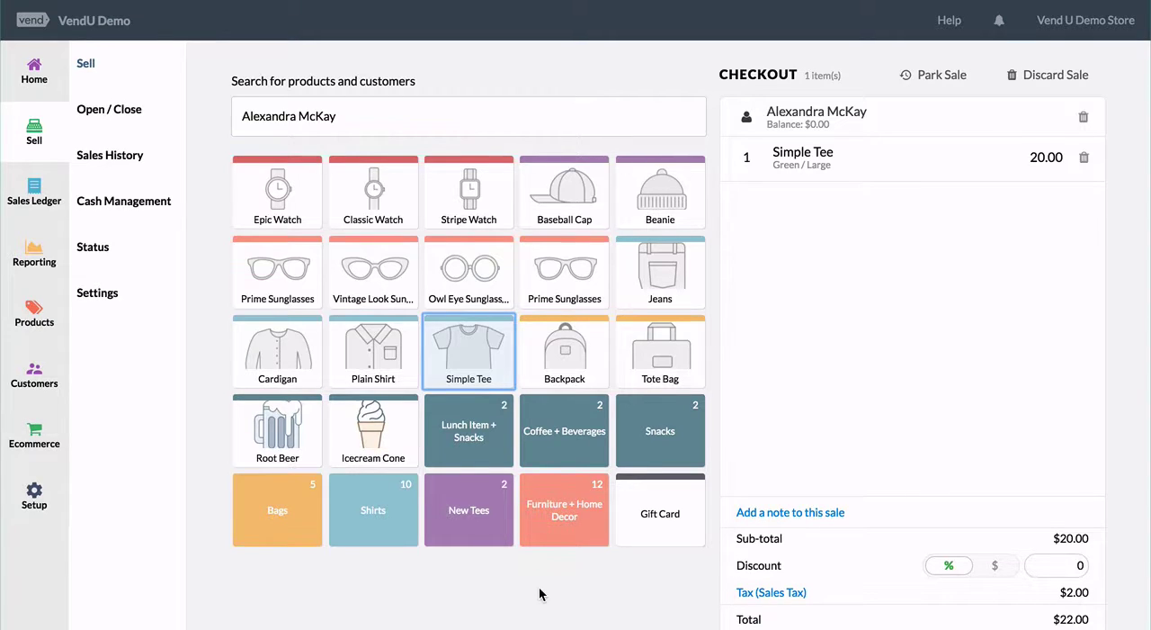
mouse_move(790, 511)
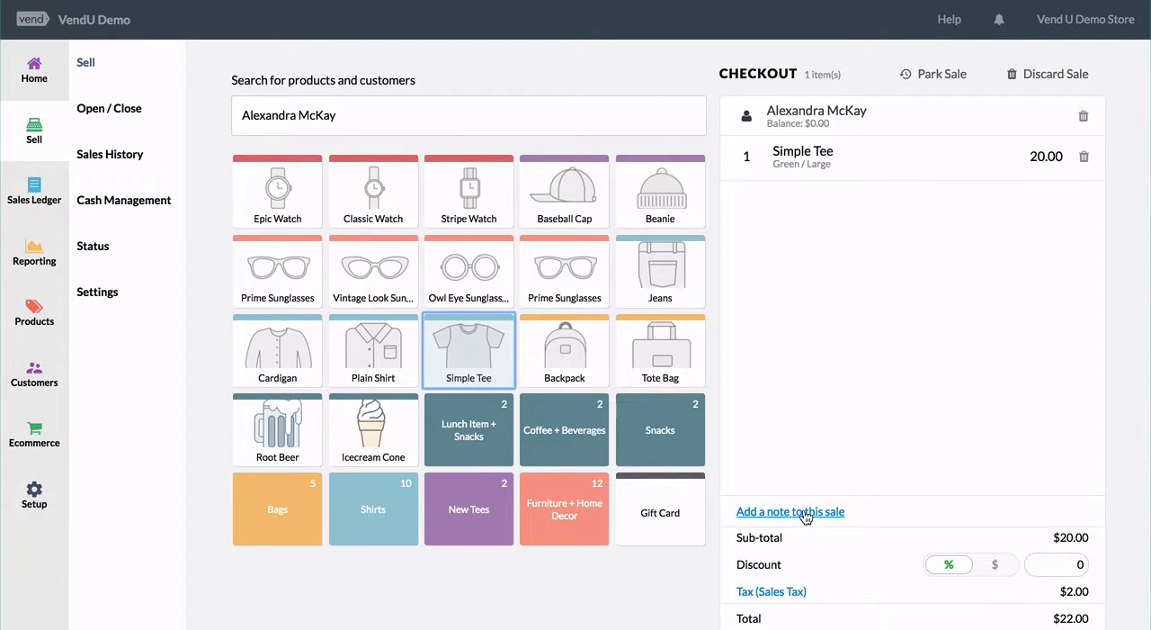
Add the note 'Customer left wallet in car. Will be back in 10 minutes. Item under the counter.'
text(Customer left wallet in car. W)
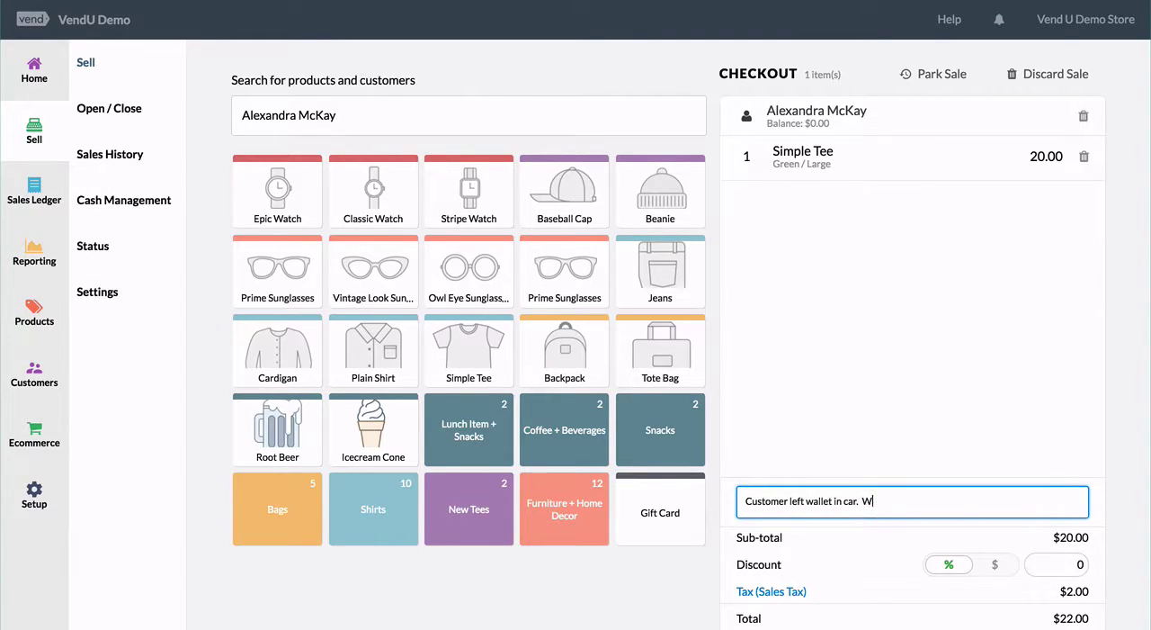
text(ill be back in 10 minutes.  Item under the counter.)
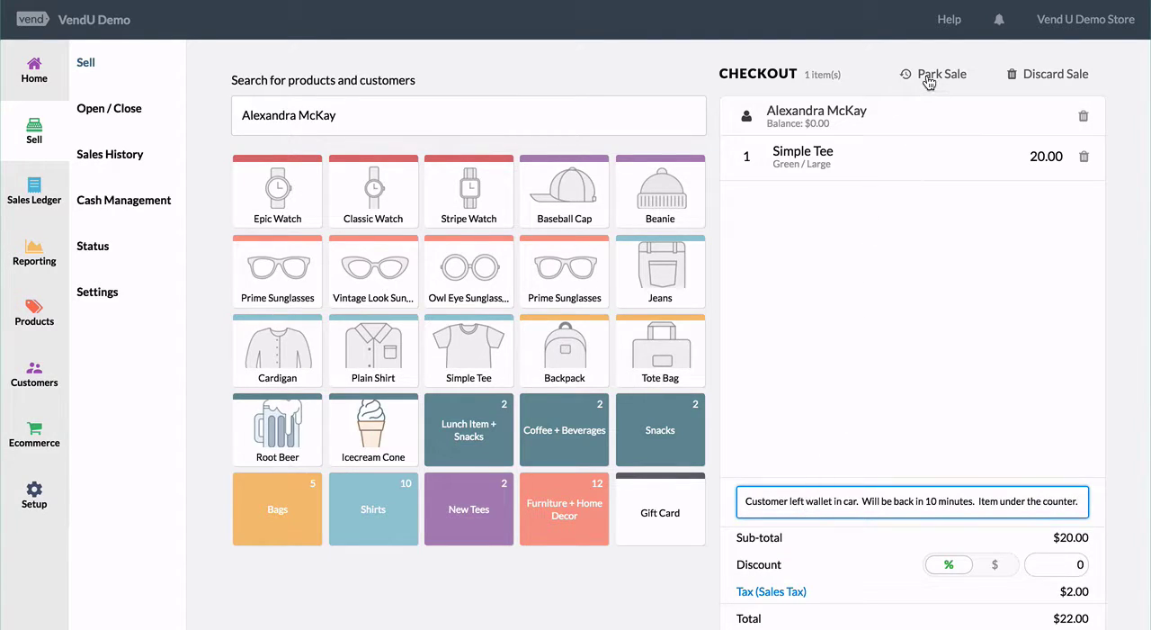
Park the $22.00 Simple Tee sale and view it in Sales History as Parked
click(941, 74)
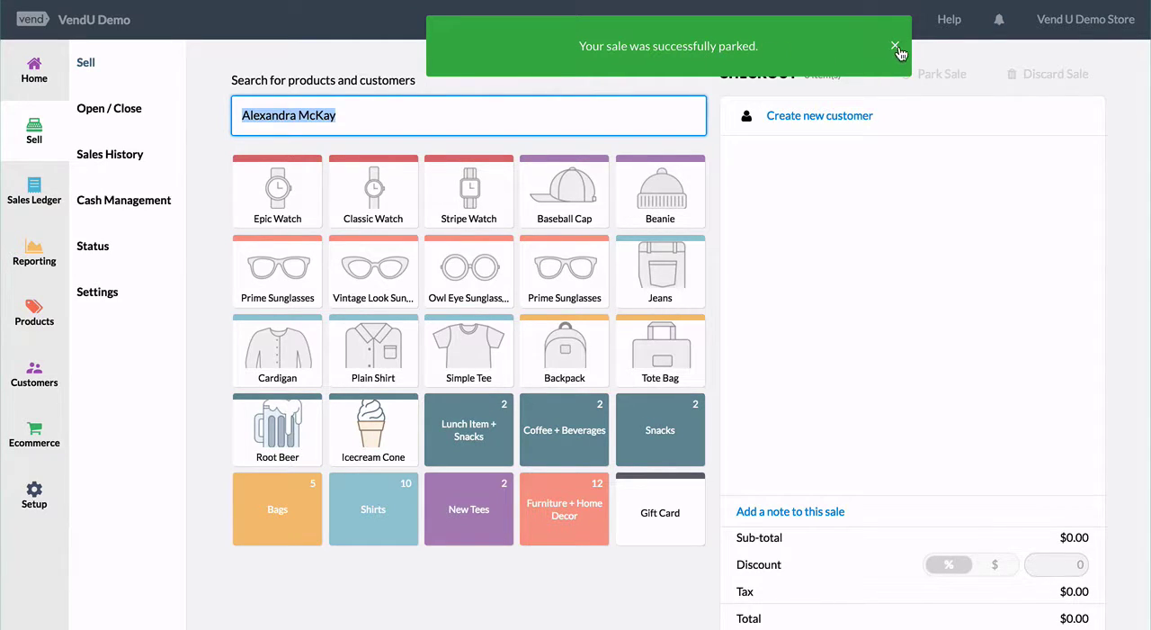
click(896, 46)
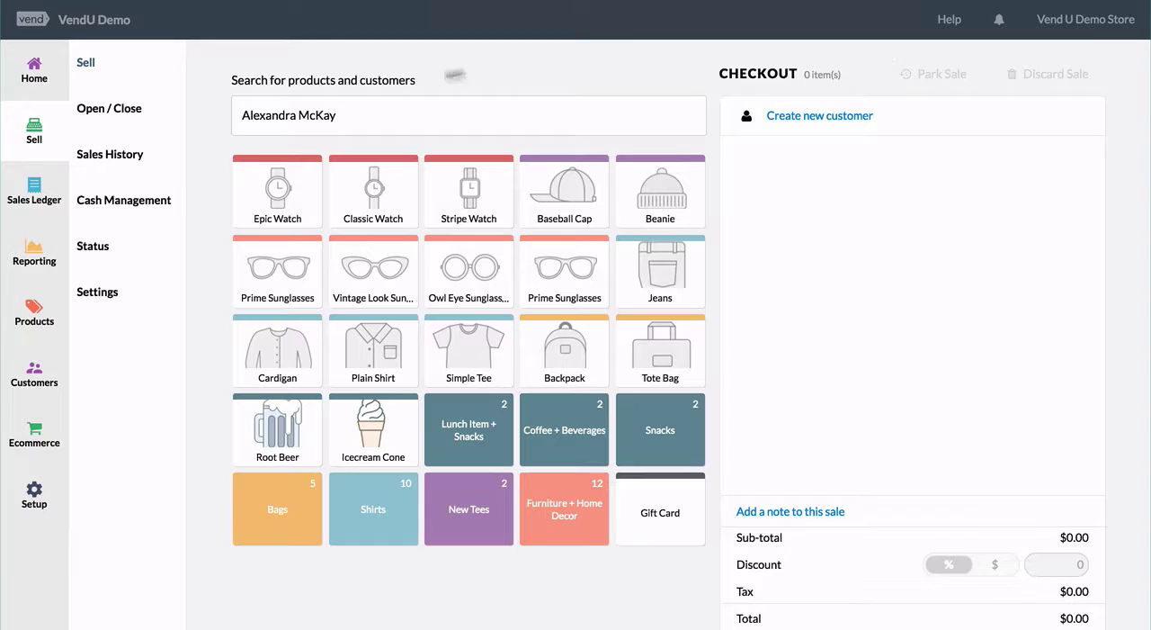
click(110, 154)
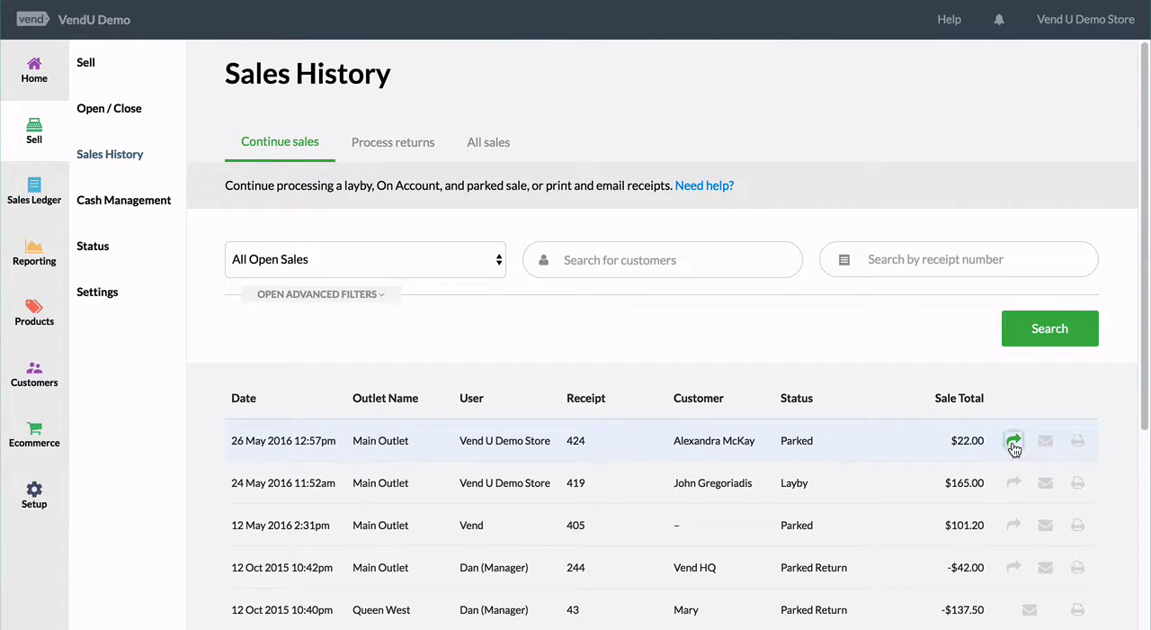
click(1014, 441)
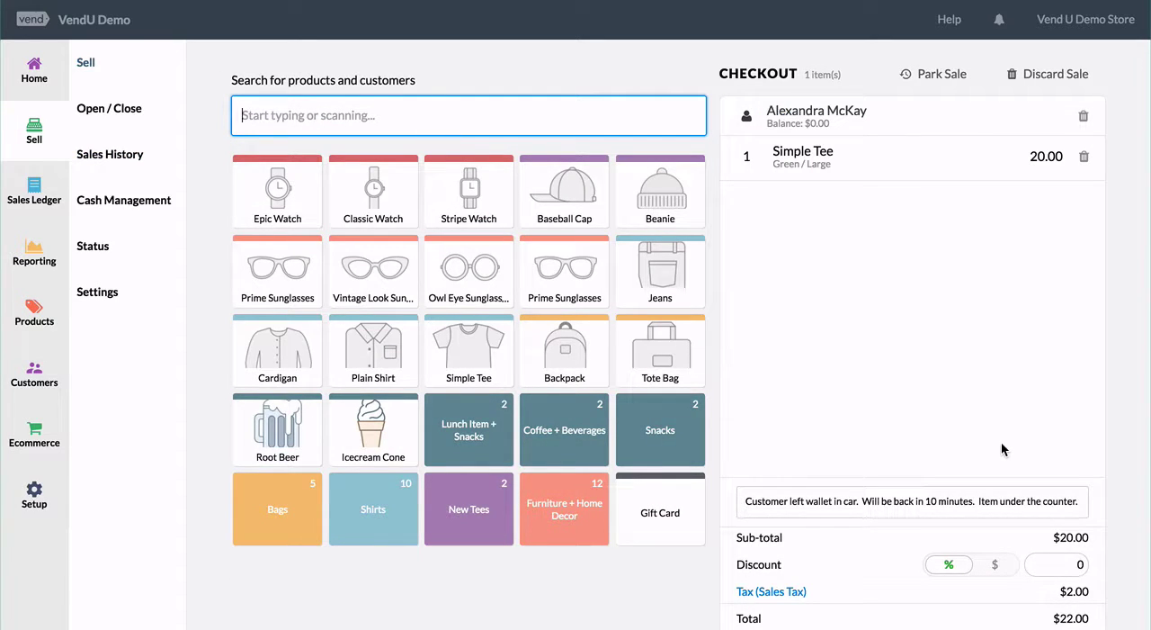
scroll(down, 3)
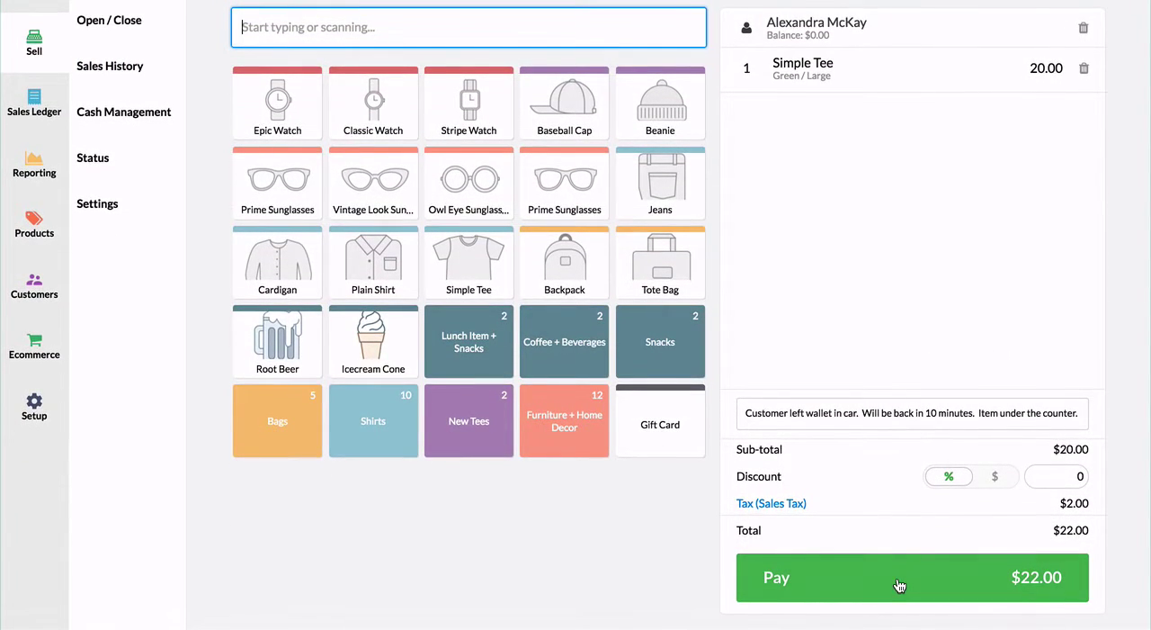
click(899, 576)
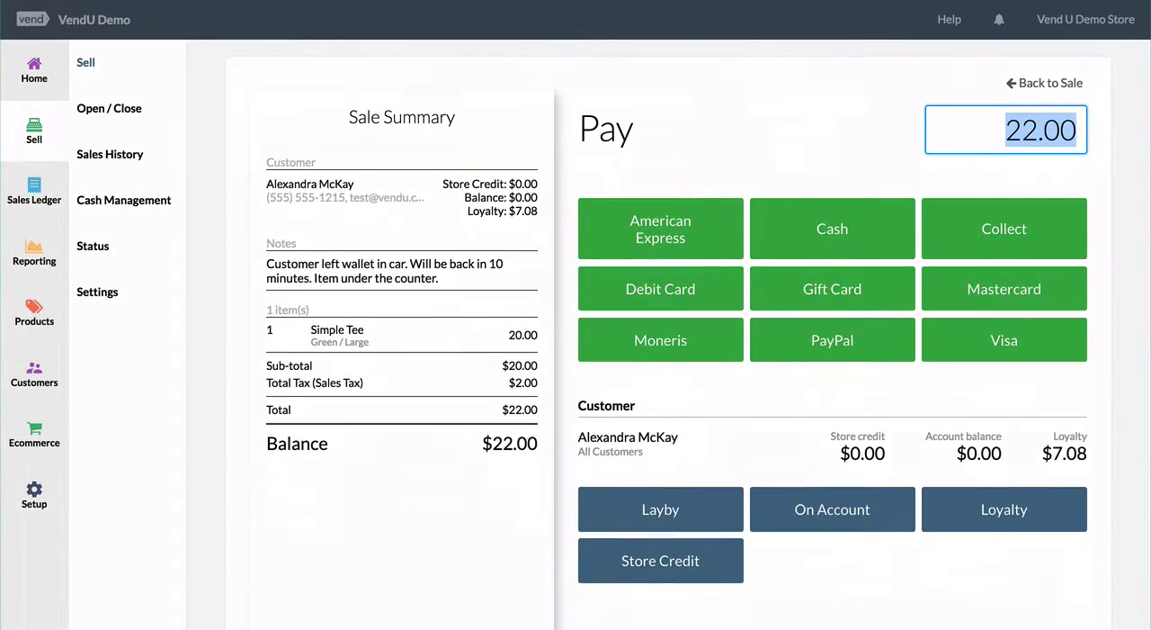
mouse_move(802, 245)
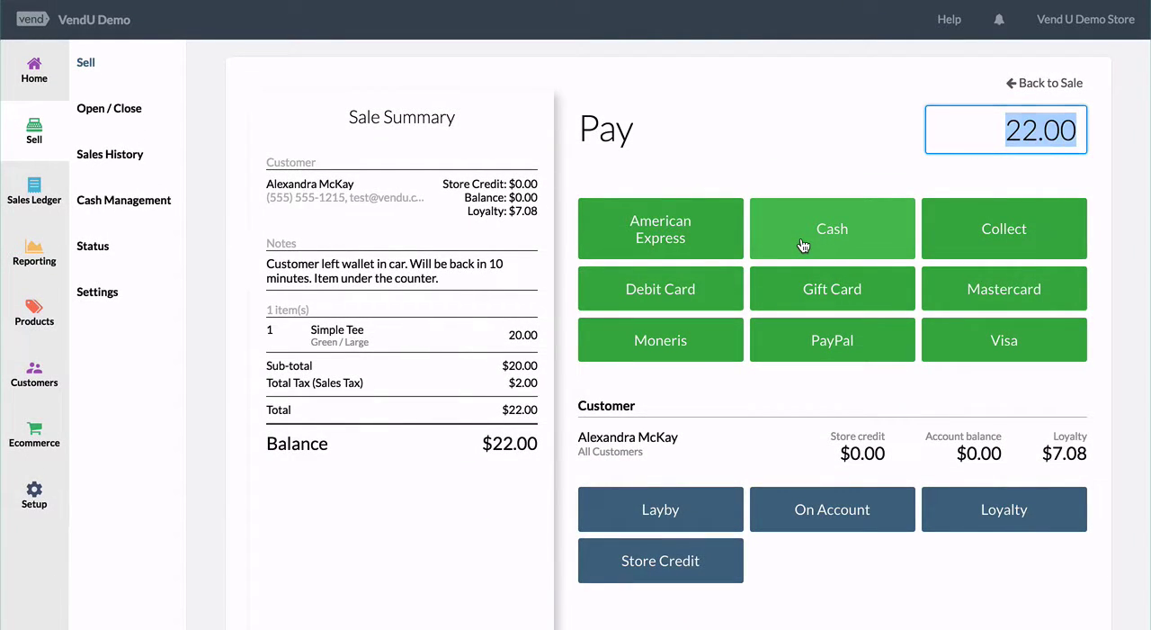
click(831, 229)
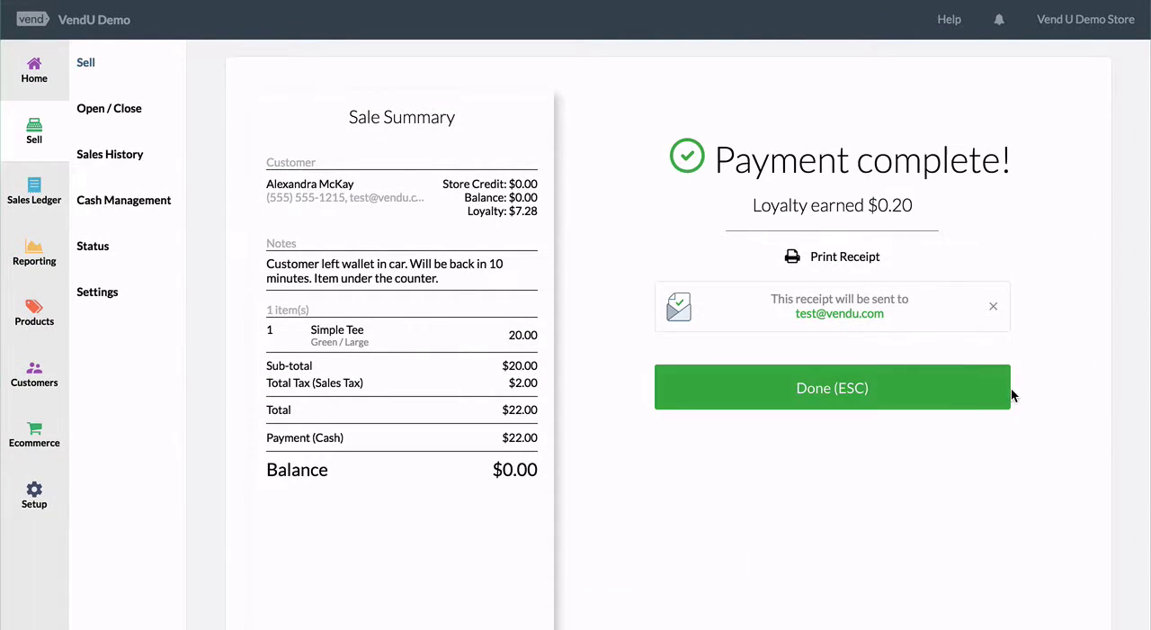
click(831, 387)
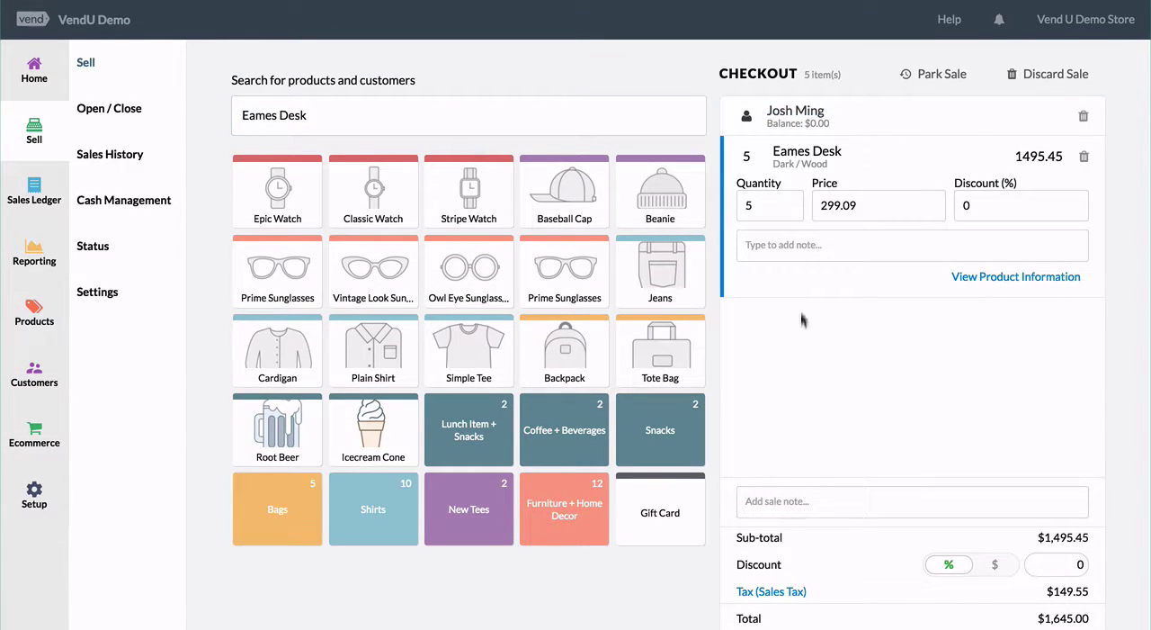
mouse_move(766, 165)
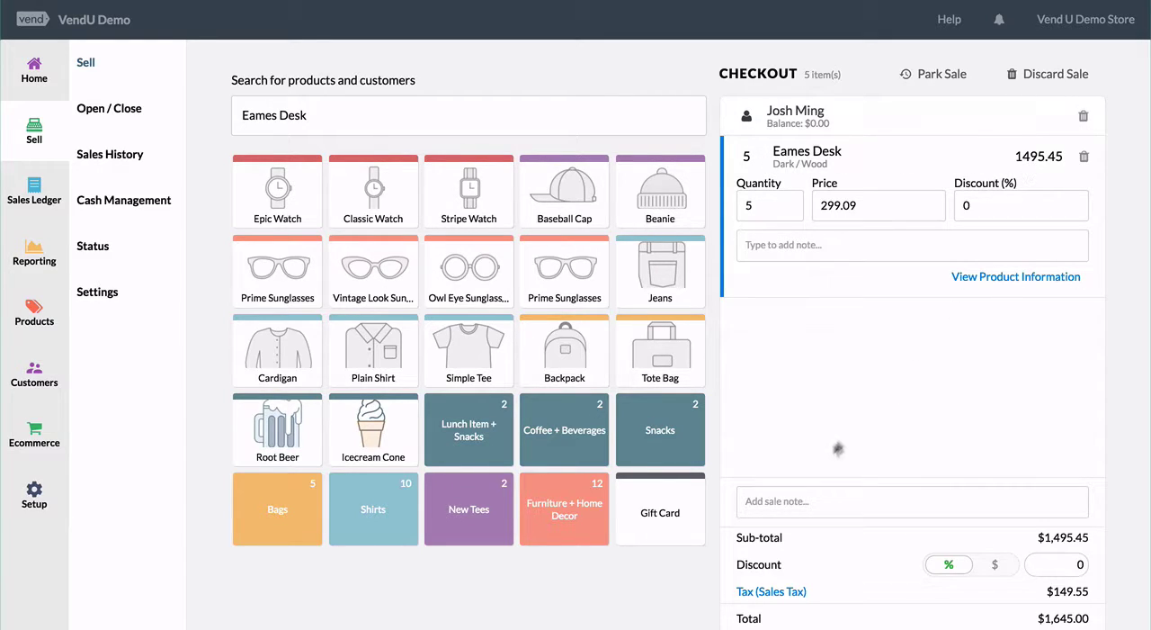
text(Customer will pay by b)
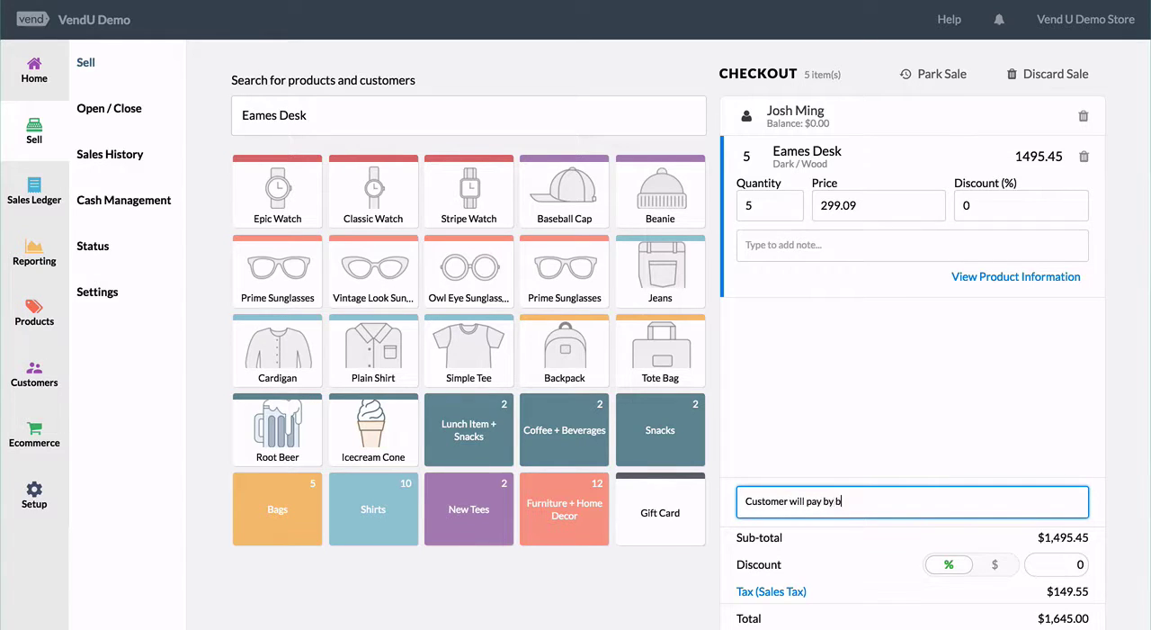
text(ank transfer.)
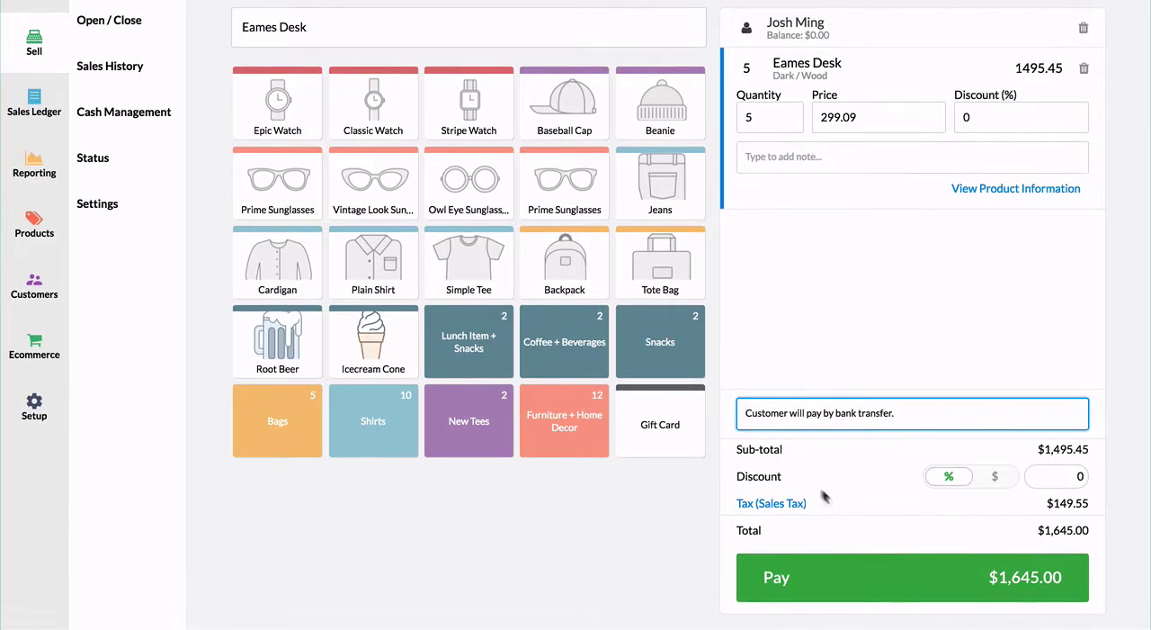
click(910, 576)
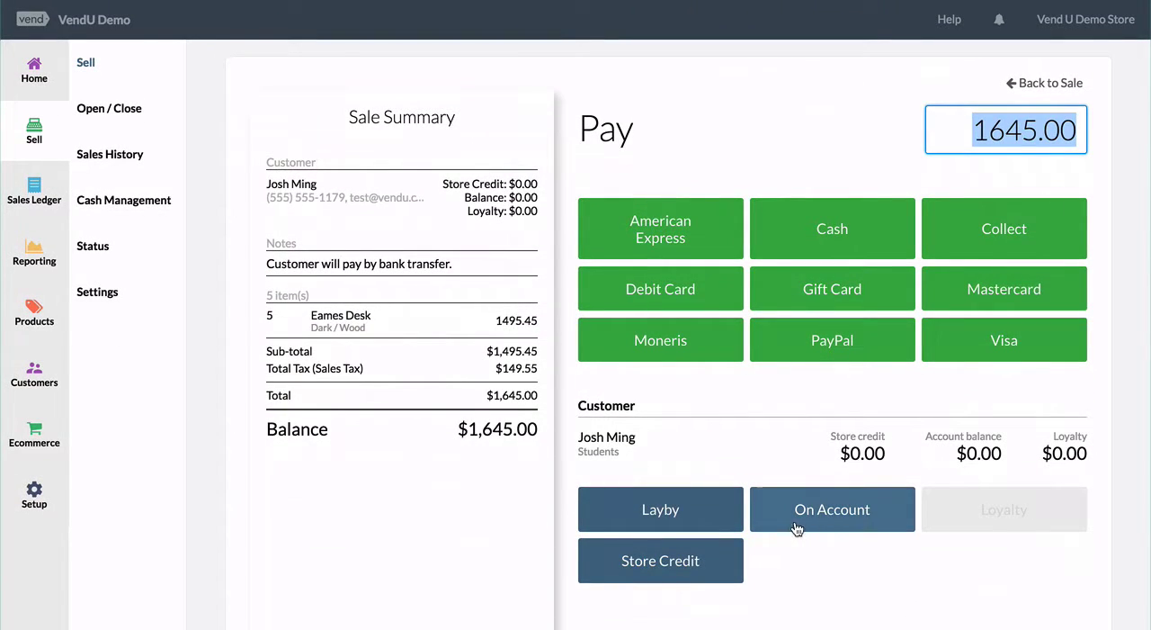
click(831, 510)
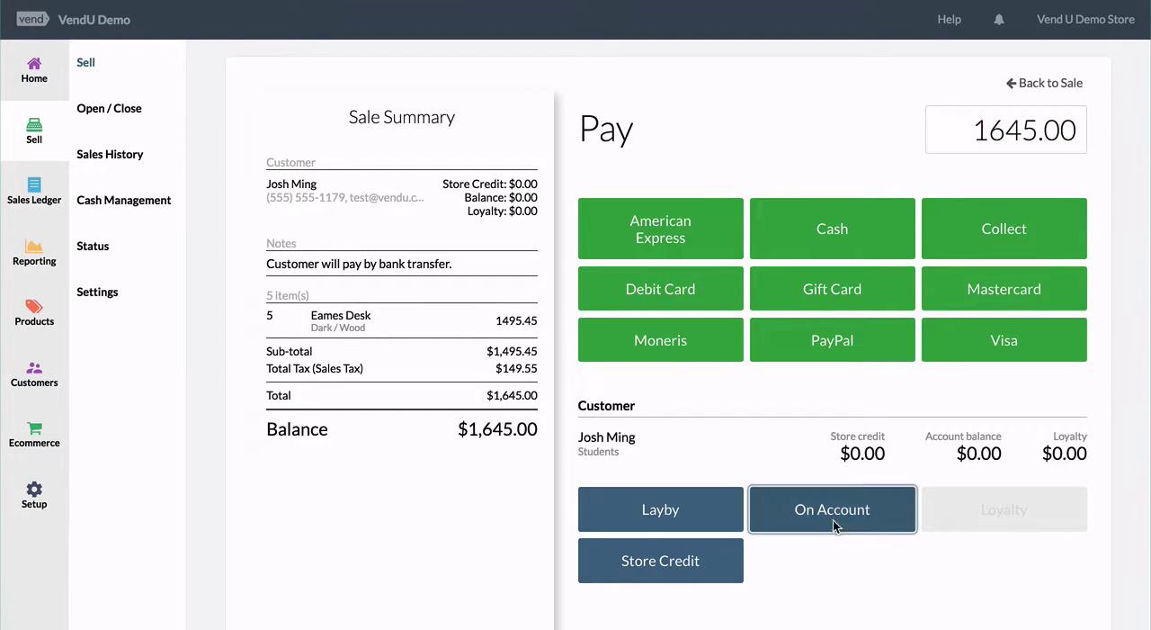
click(831, 507)
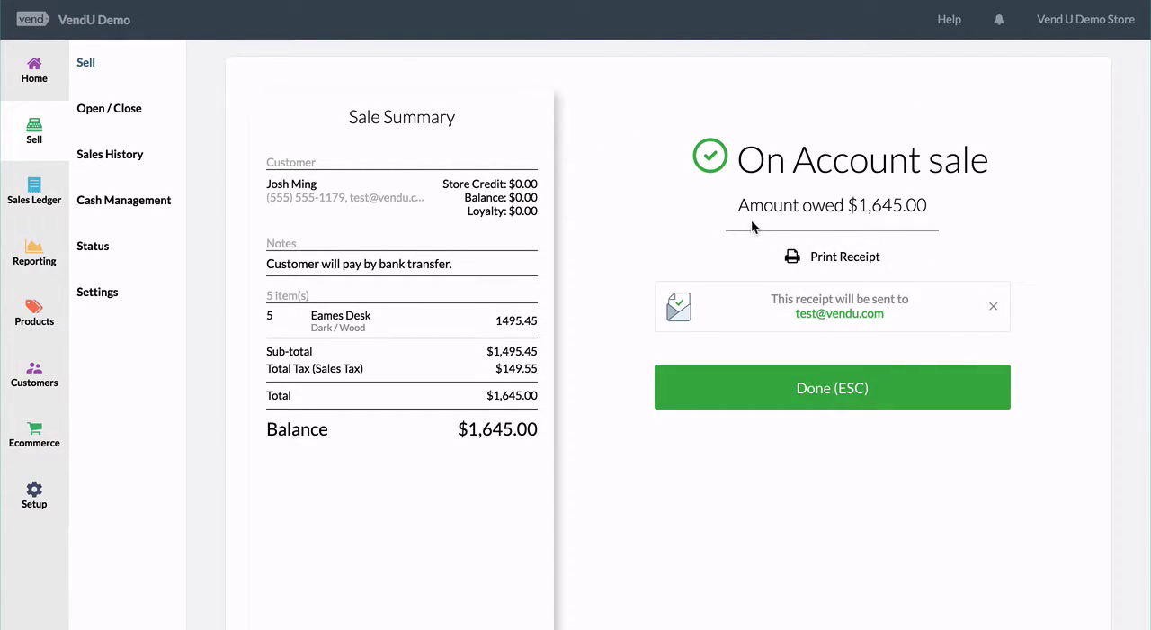
mouse_move(567, 433)
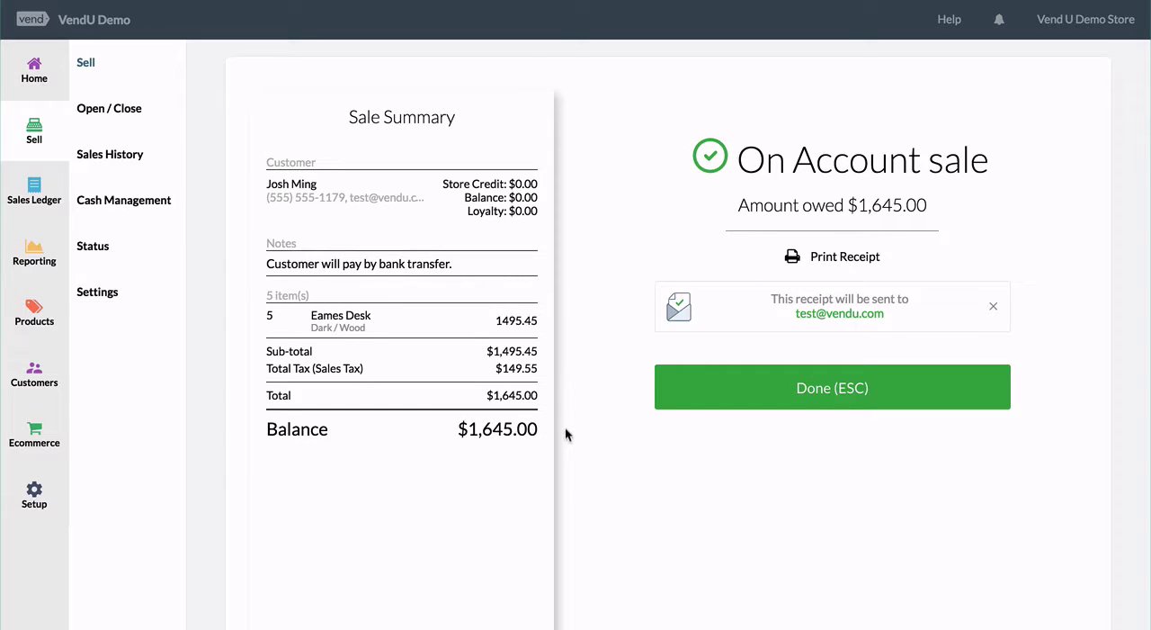
click(831, 387)
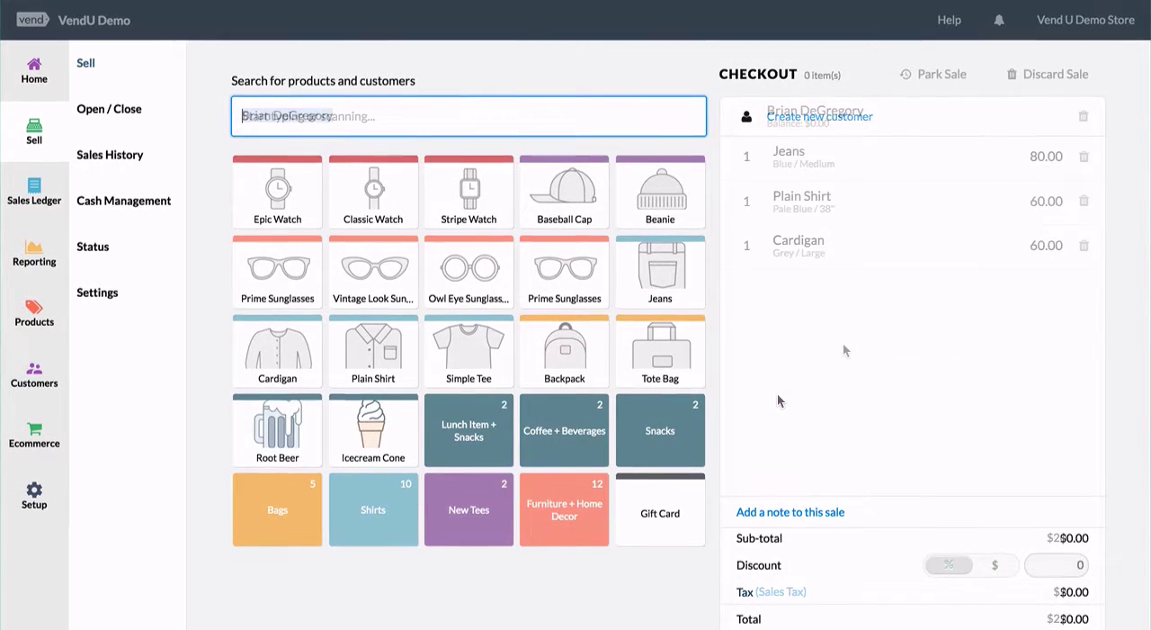
click(790, 511)
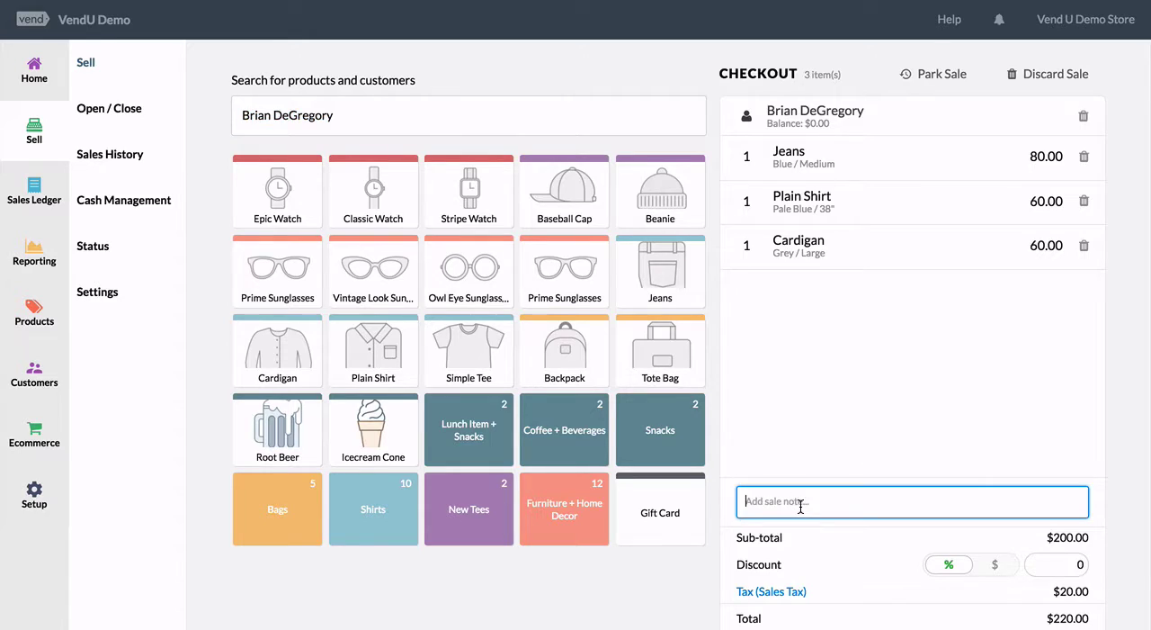
text(Customer to pay by layby - deposit required.)
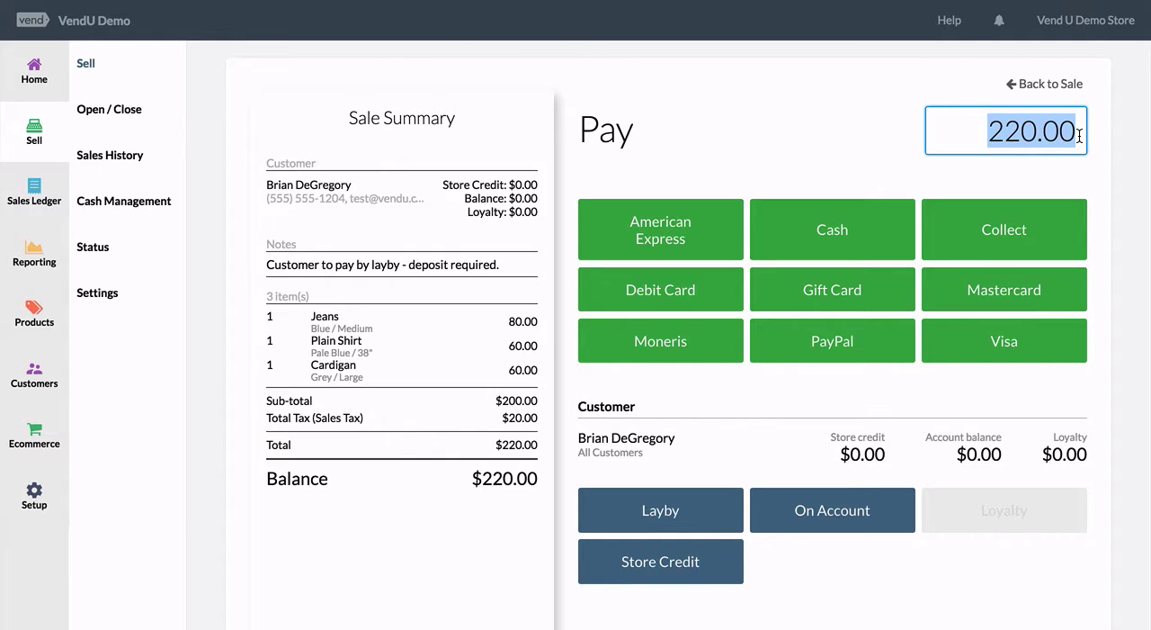
Take a $25.00 Mastercard deposit and put the remaining $195.00 on layby
text(25.00)
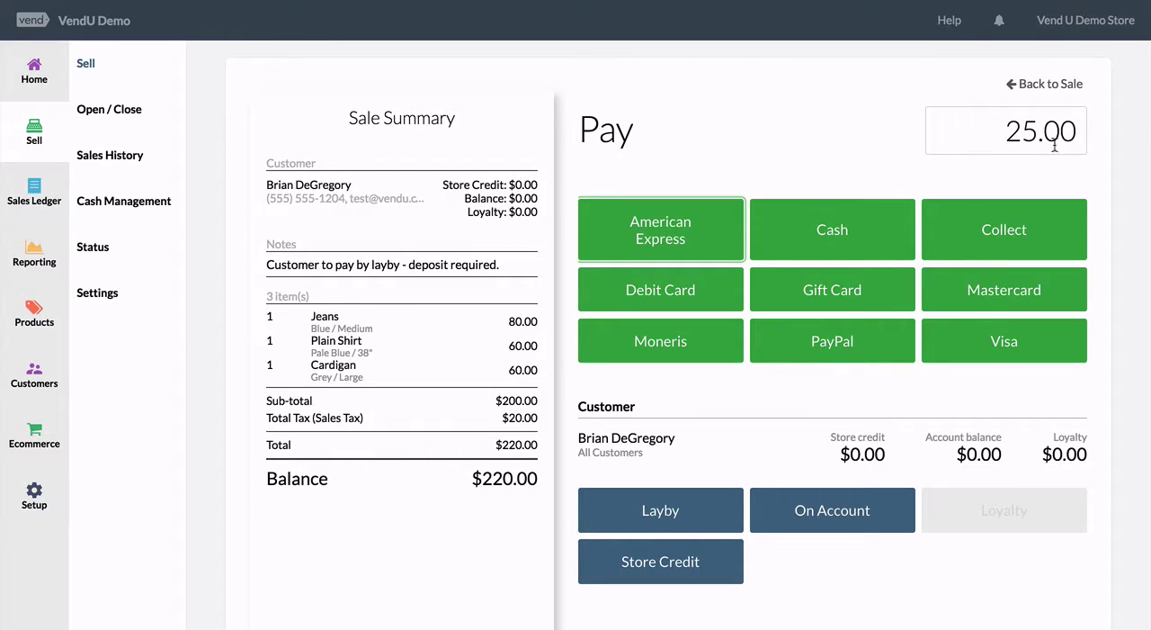
mouse_move(979, 204)
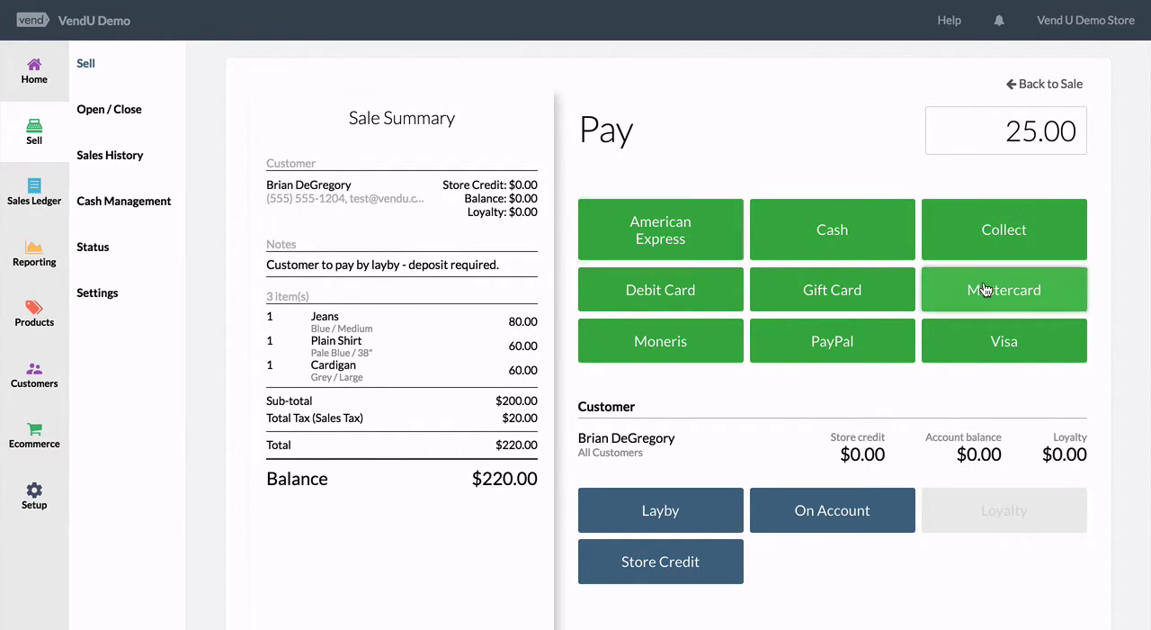
click(1004, 288)
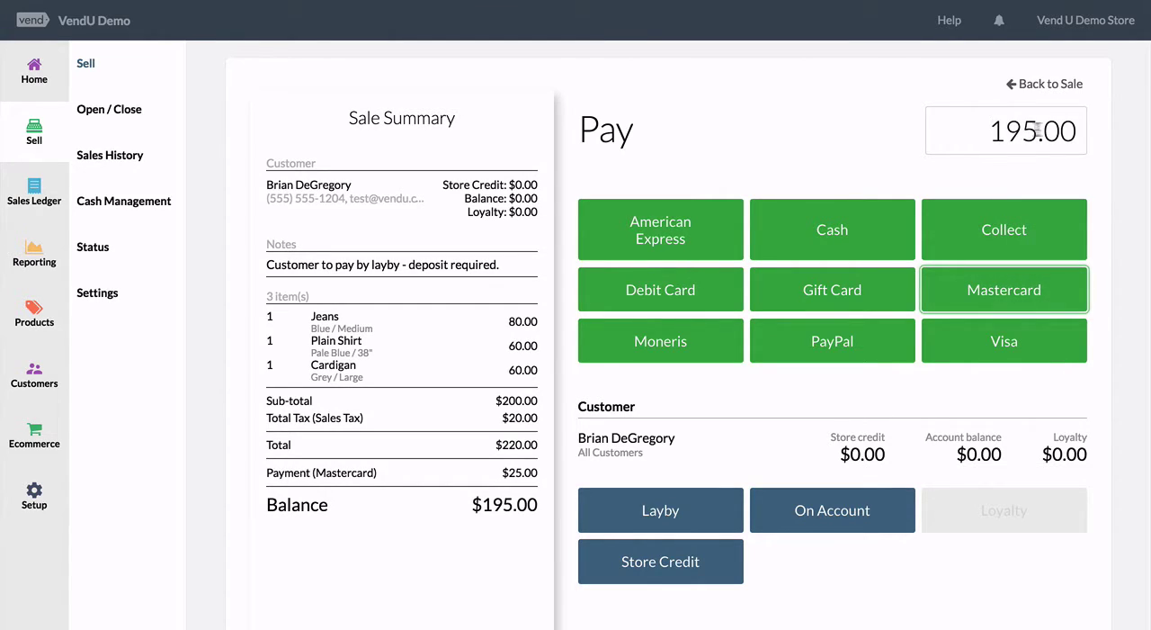
mouse_move(660, 511)
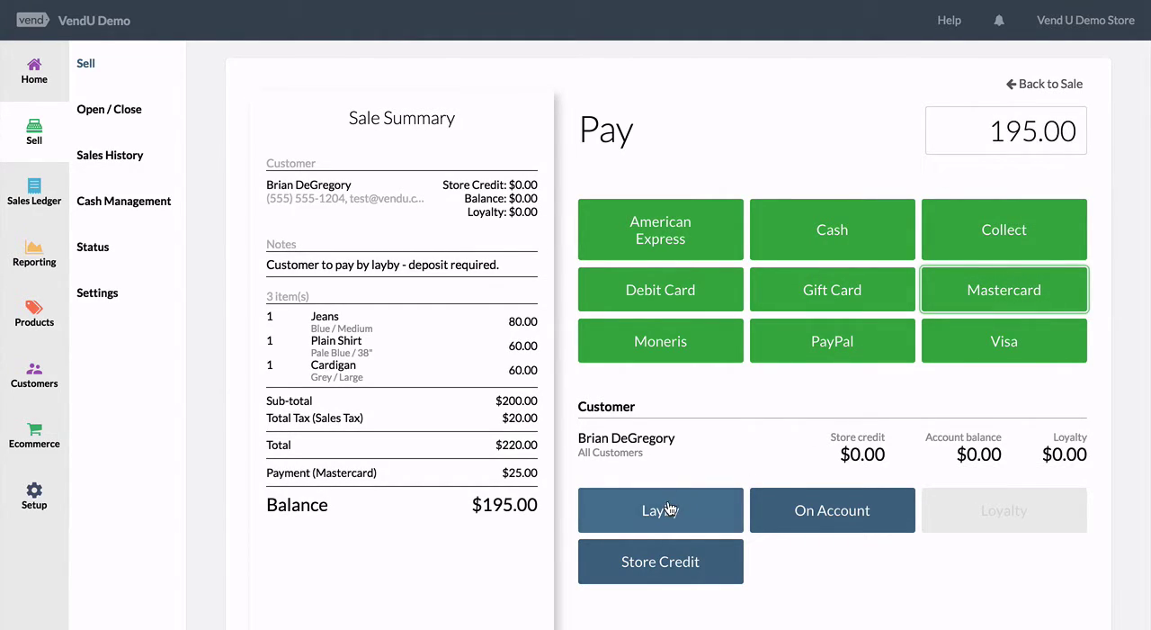
click(661, 511)
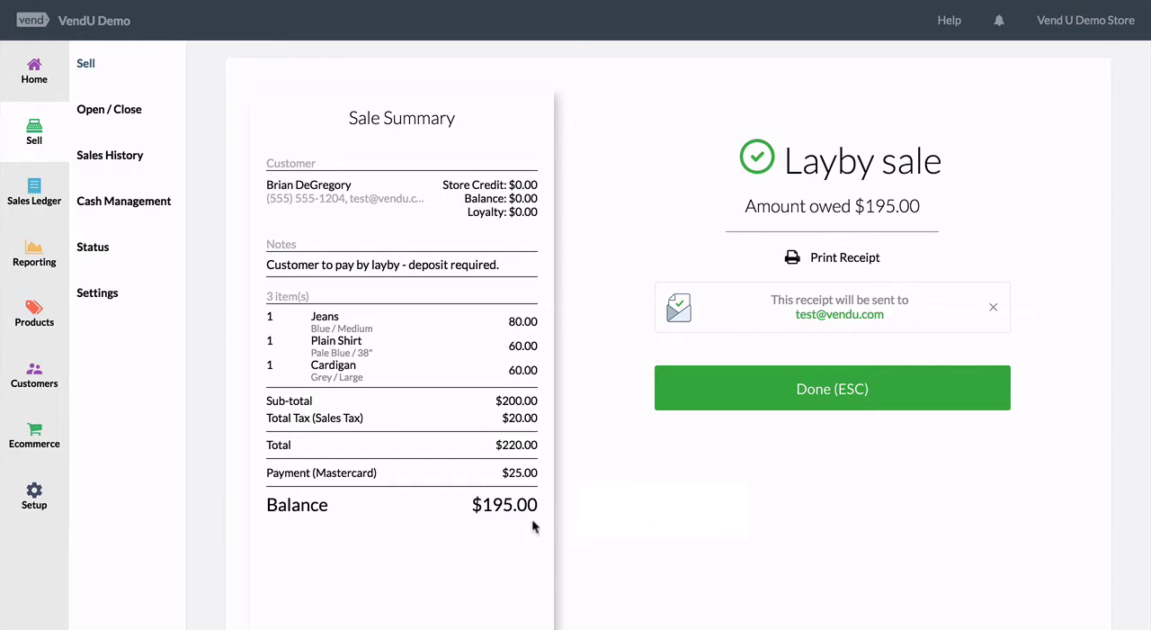
mouse_move(554, 470)
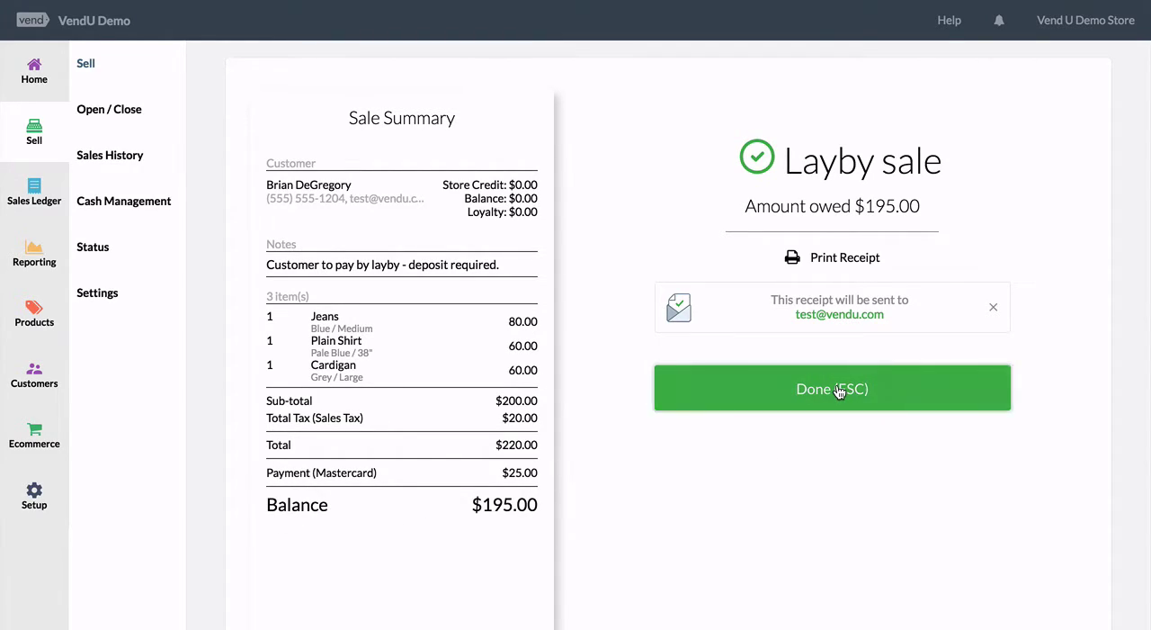
Finish the layby sale and filter Sales History to open Layby sales
click(831, 388)
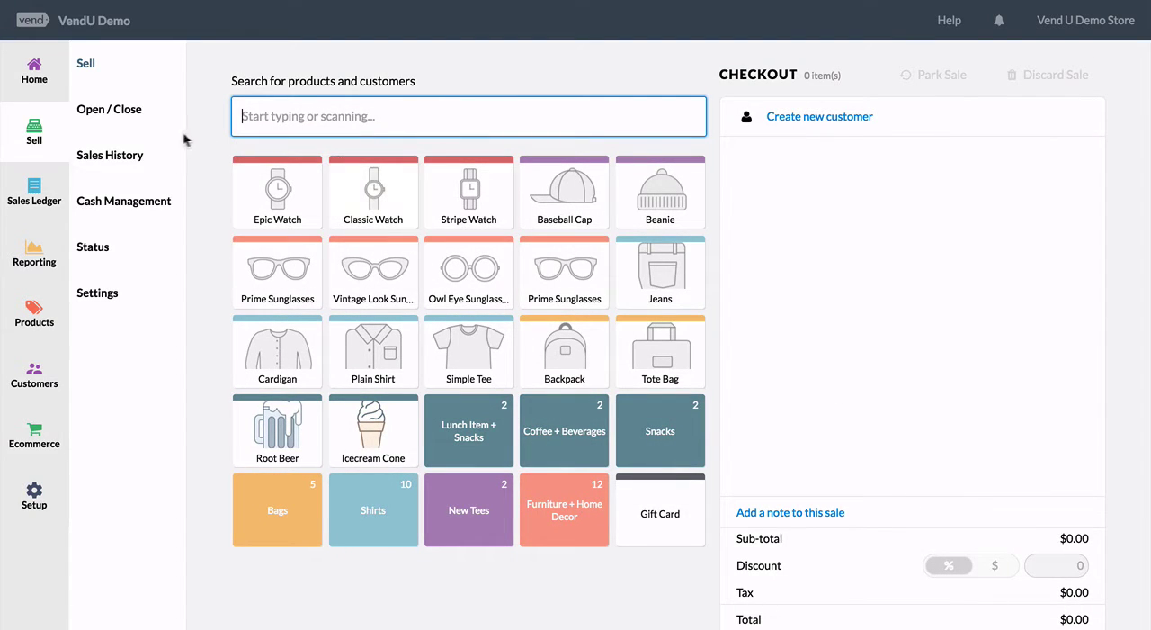
click(109, 154)
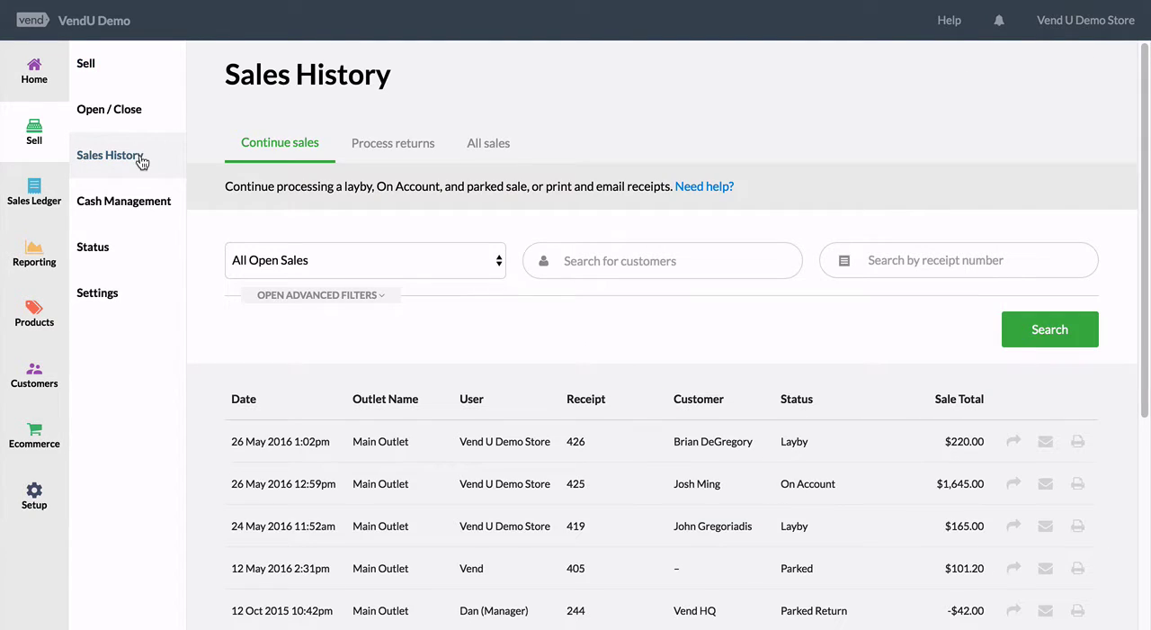
click(364, 259)
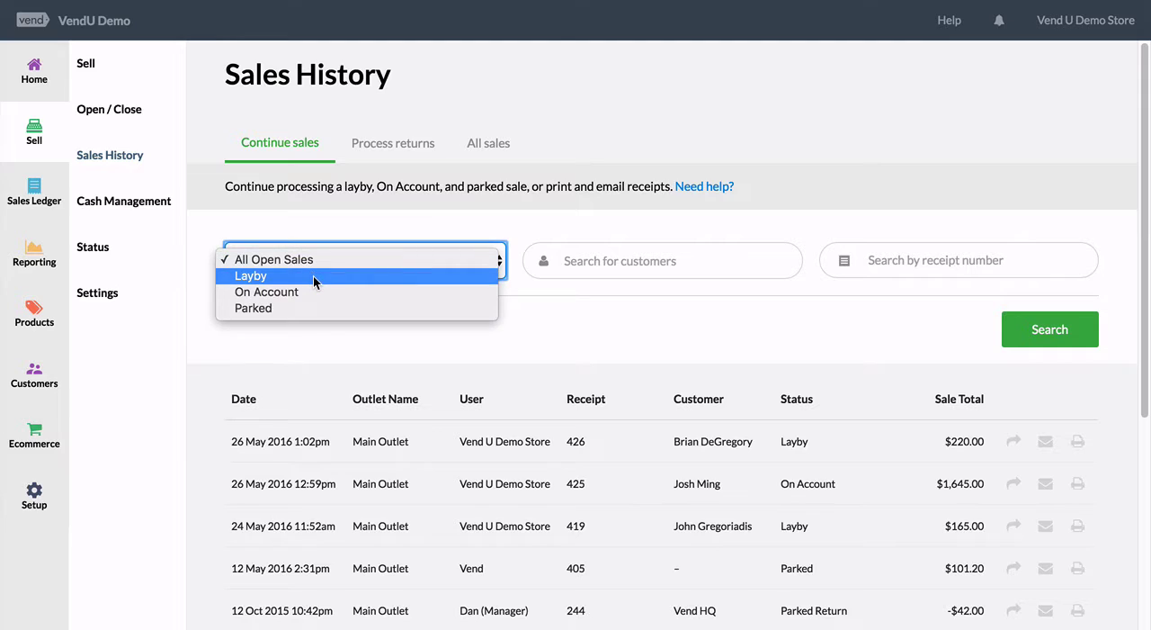
click(252, 275)
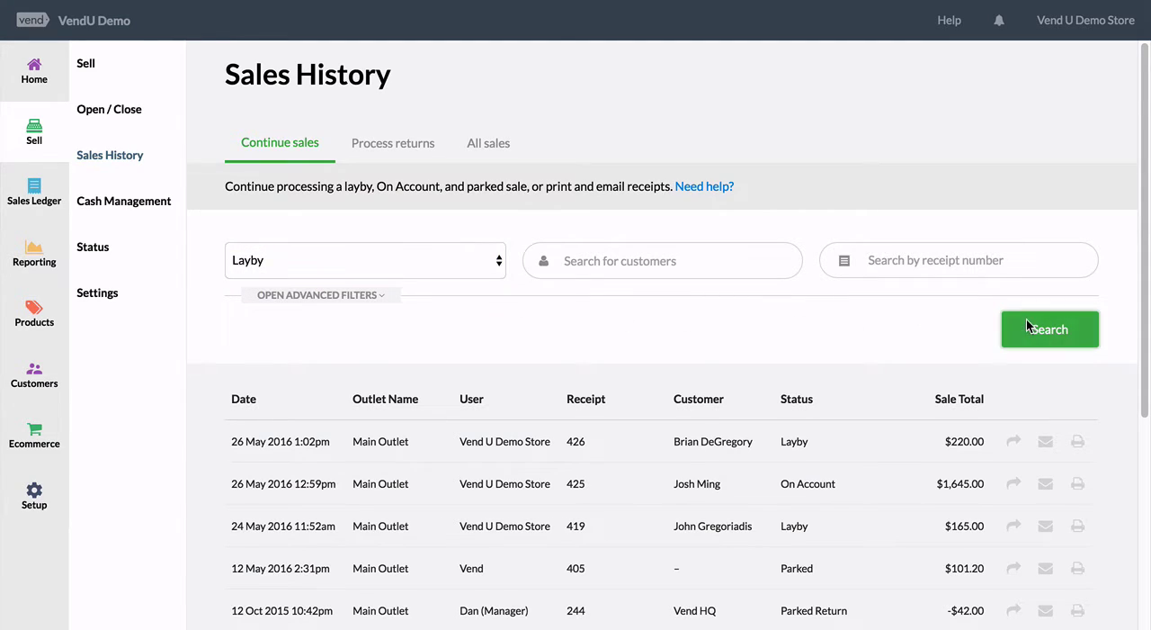
click(1051, 328)
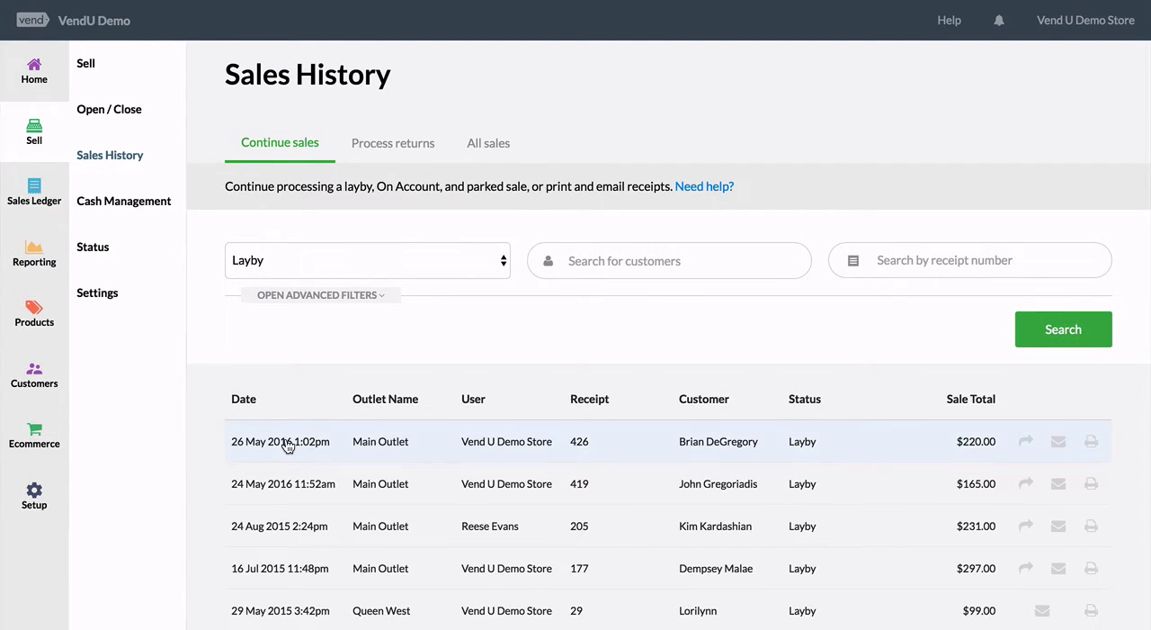